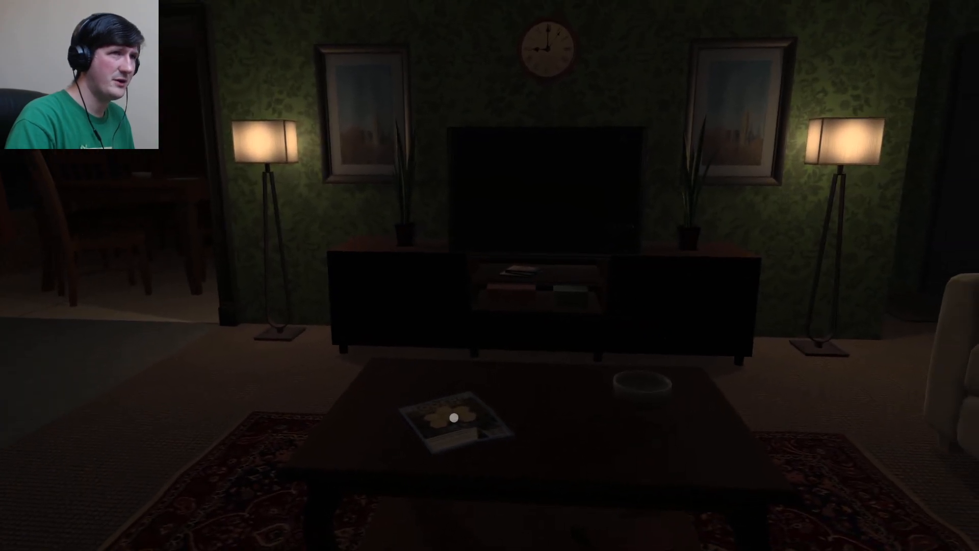
Play through the morning routine, walking through the kitchen toward the dining room until the Calm ending.
click(452, 420)
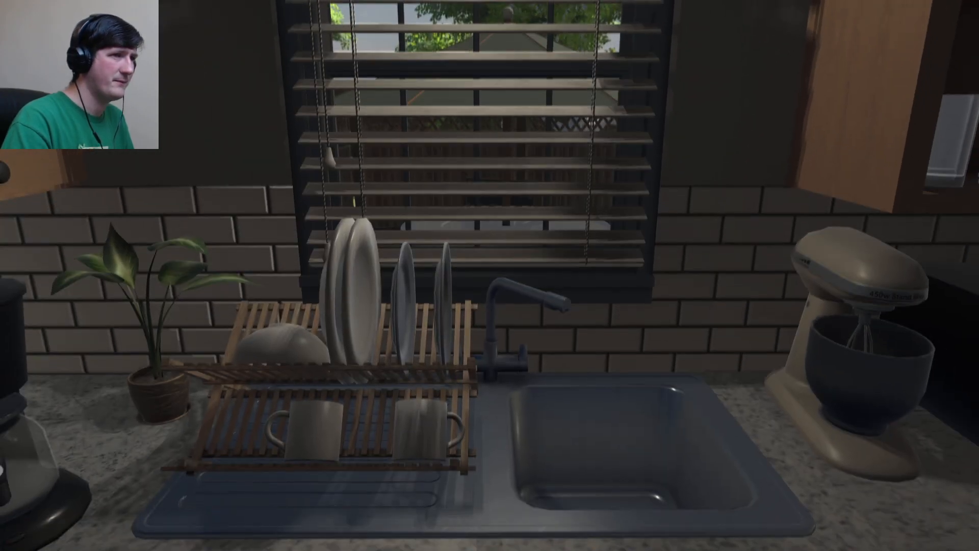
scroll(left, 3)
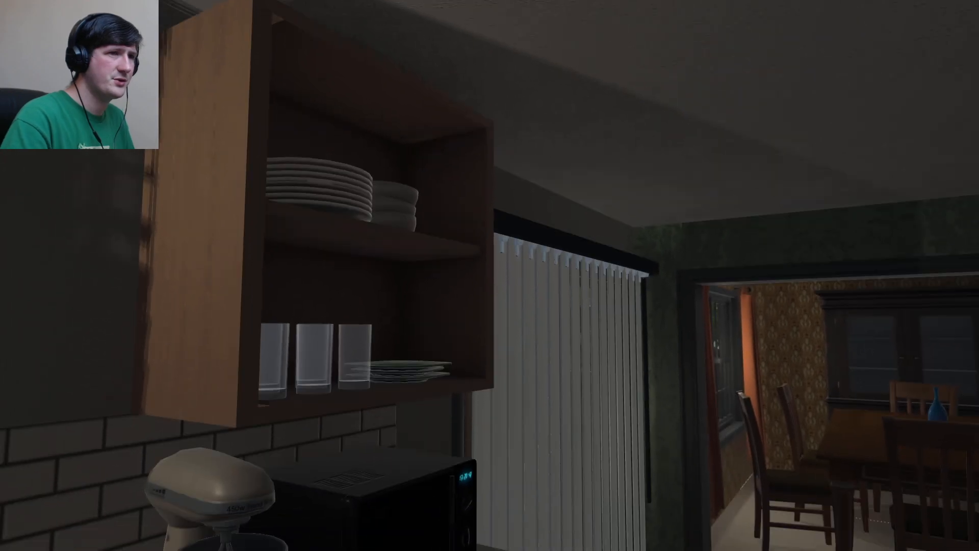
mouse_move(490, 275)
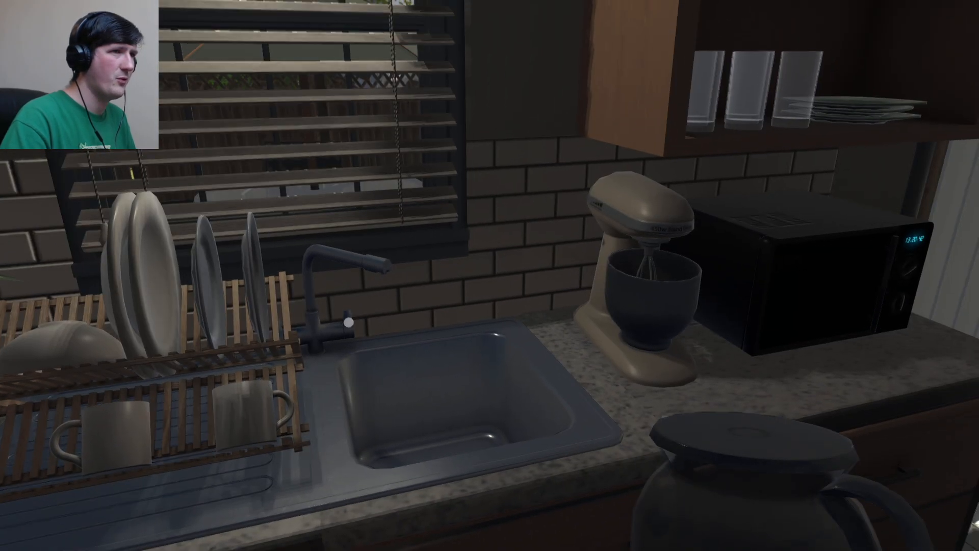
scroll(right, 3)
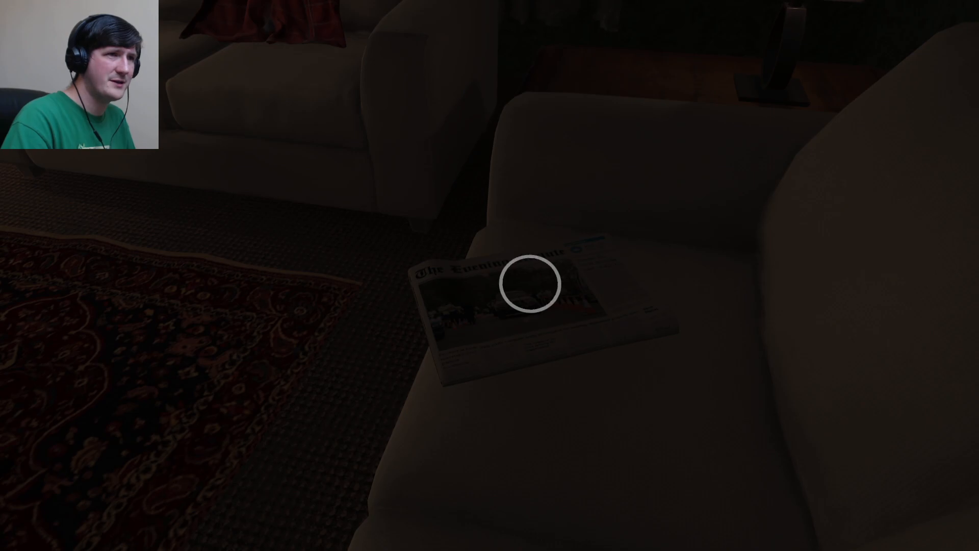
click(529, 292)
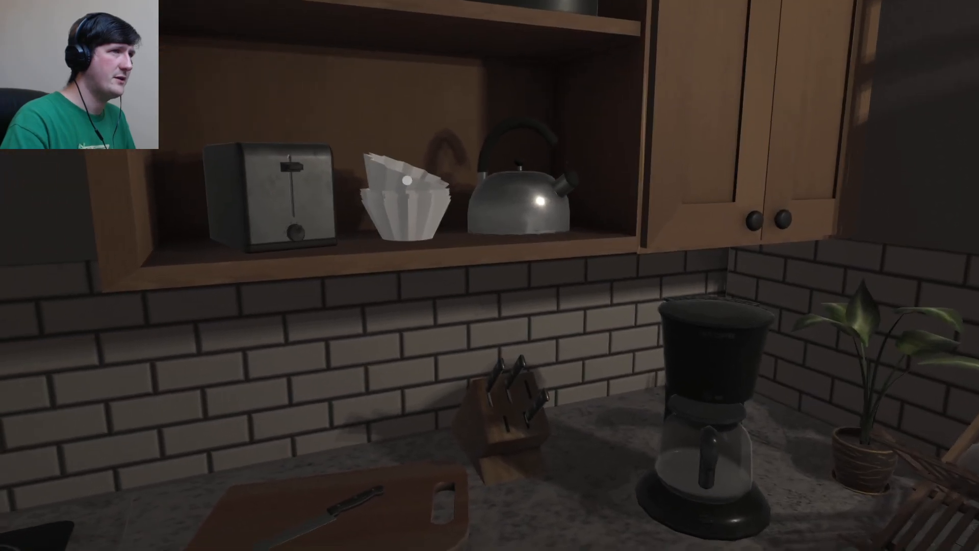
mouse_move(462, 232)
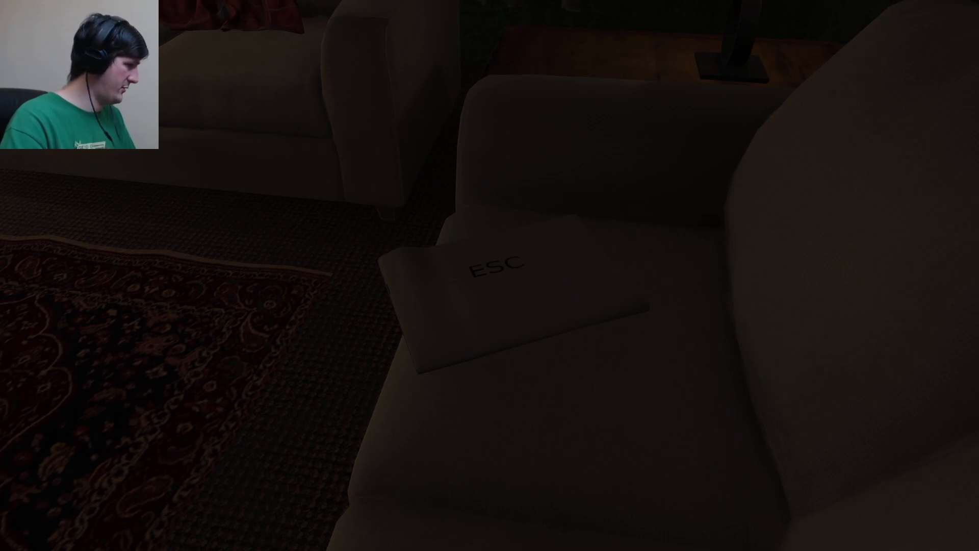
key(Escape)
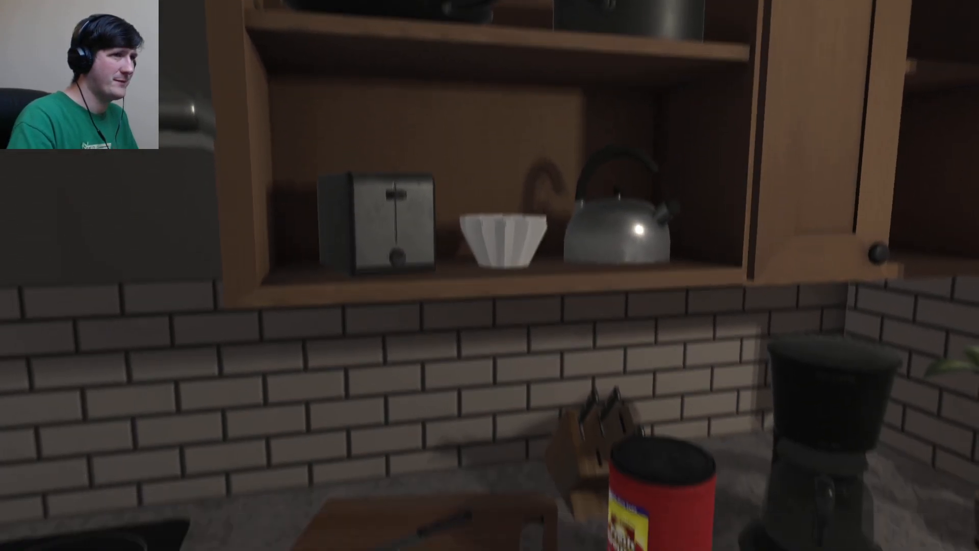
mouse_move(490, 275)
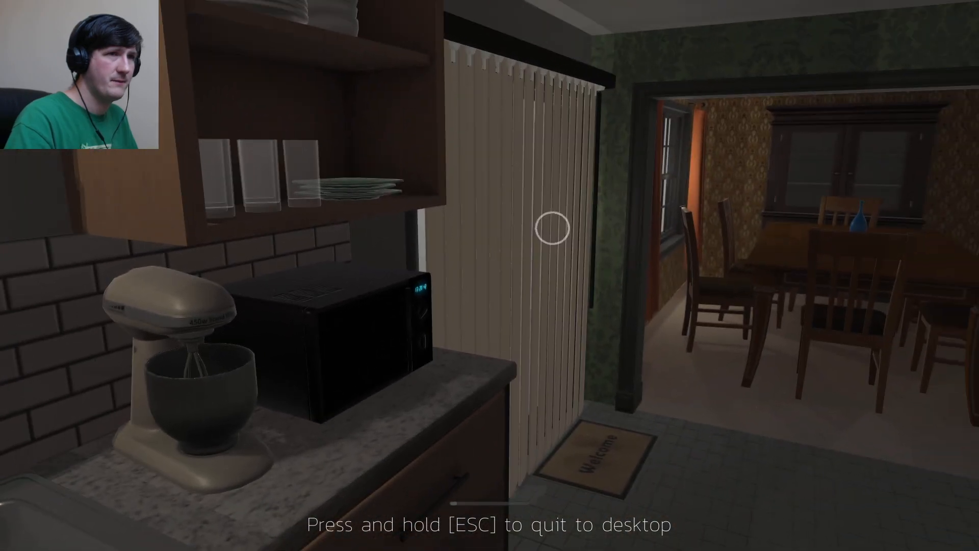
mouse_move(550, 224)
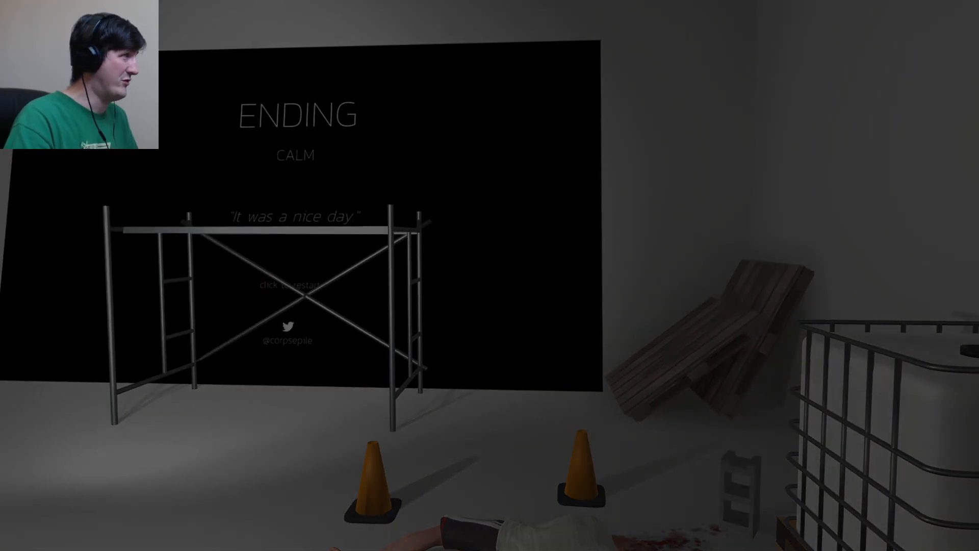
Restart the day after the Calm ending and continue the routine toward the Invaded ending.
click(290, 300)
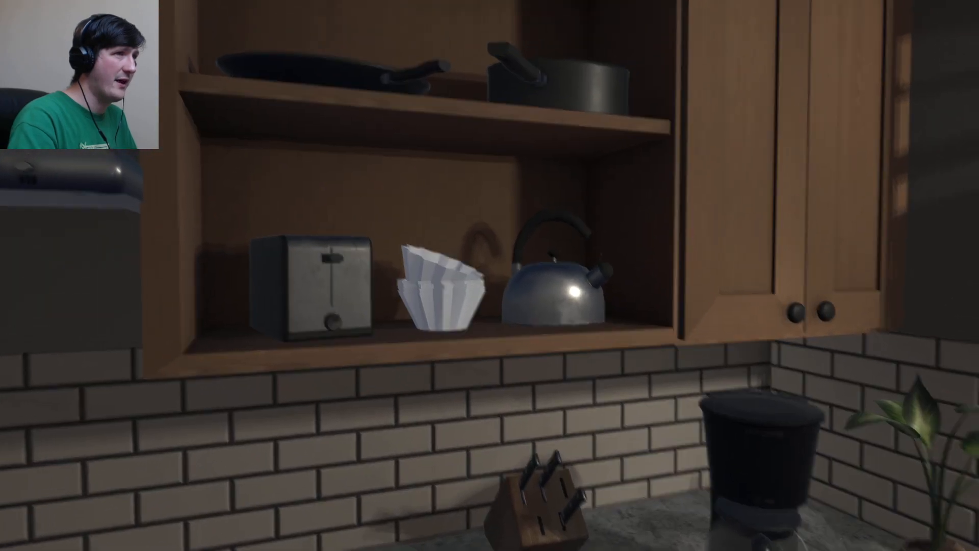
scroll(right, 3)
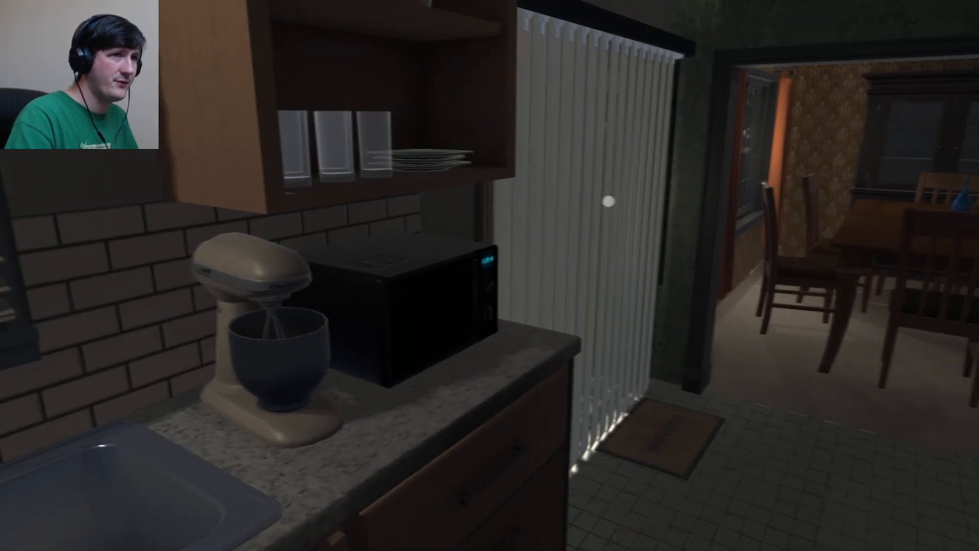
mouse_move(609, 201)
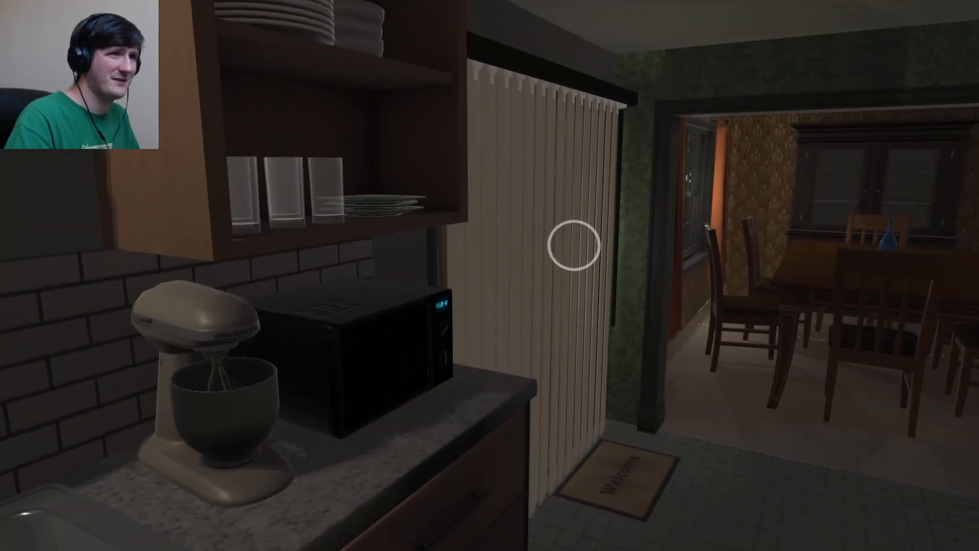
mouse_move(573, 250)
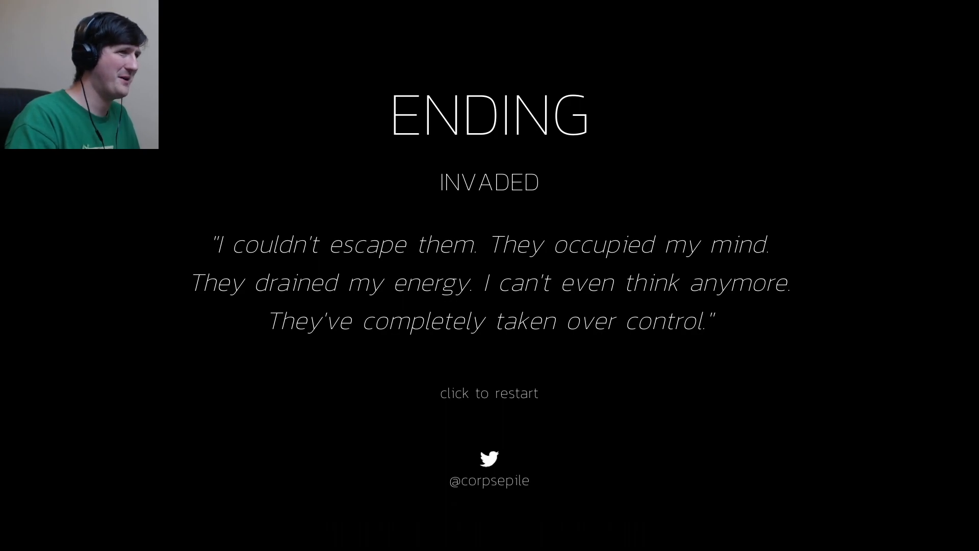
Restart the game from the Invaded ending, returning to the dark bedroom at 12:00.
click(490, 393)
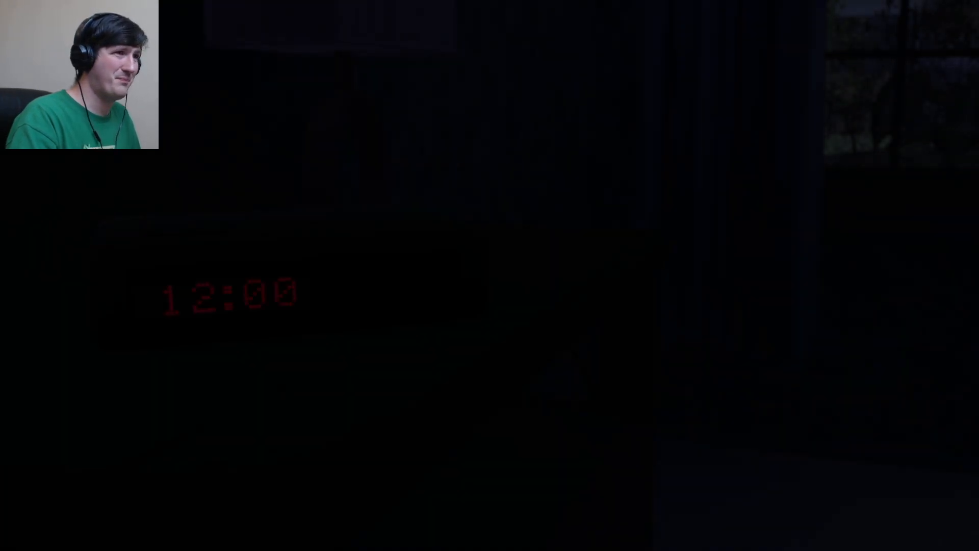